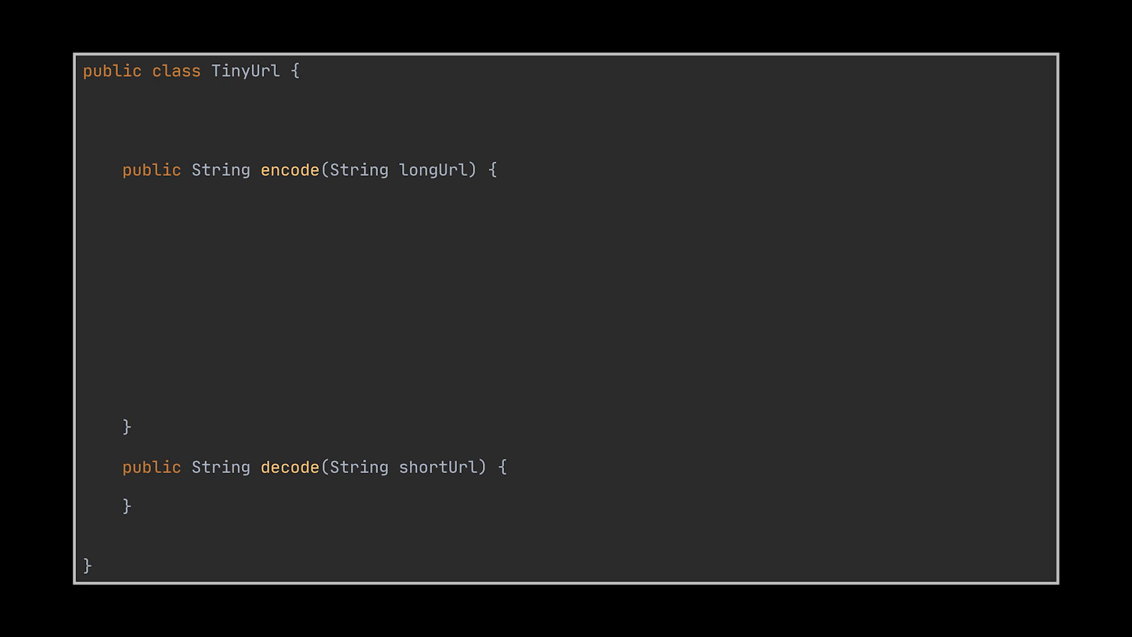
- Declare the shortUrlKeyMap HashMap field and make decode return shortUrlKeyMap.get(shortUrl)
type("Map<String, String> shortUrlKeyMap = new HashMap<>();")
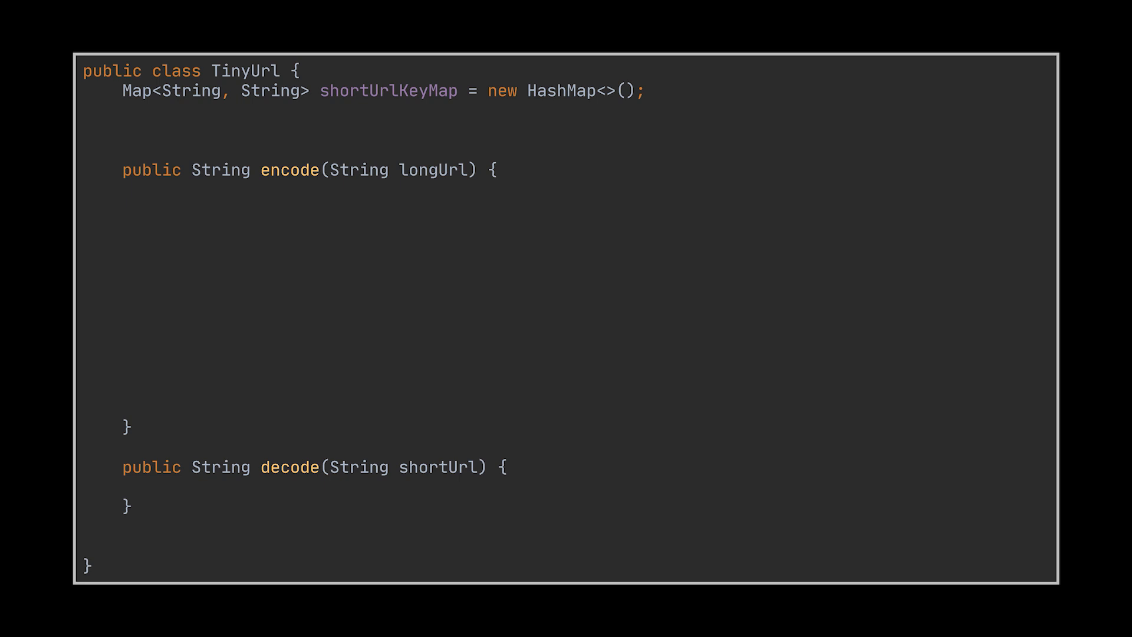
type("return shortUrlKeyMap.get(shortUrl);")
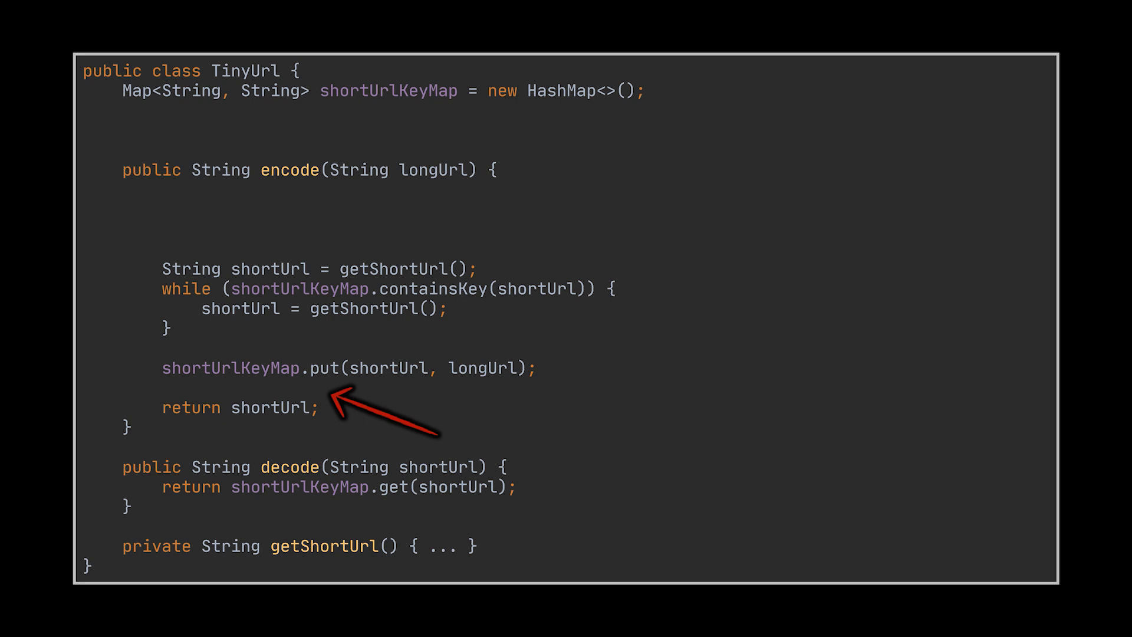
type("static final String chars = \"0123456789ABCDEFGHIJKLMNOPQRSTUVWXYZabcdefghijklmnopqrstuvwxyz\";")
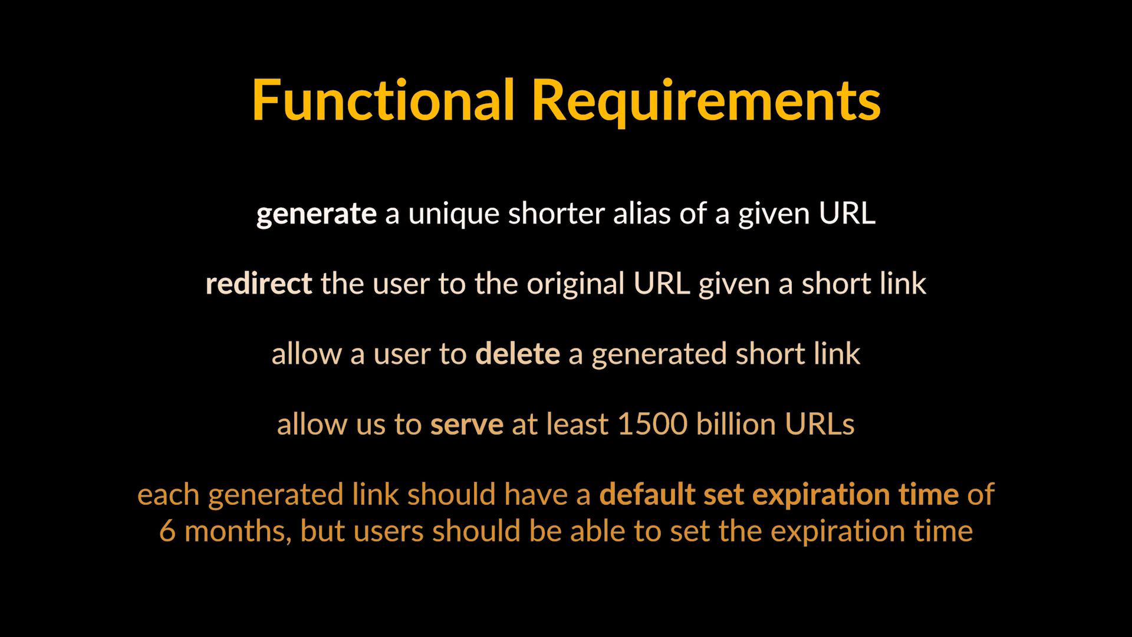
- Advance past Functional Requirements (generate, redirect, delete, expiration) to the next slide
key("right")
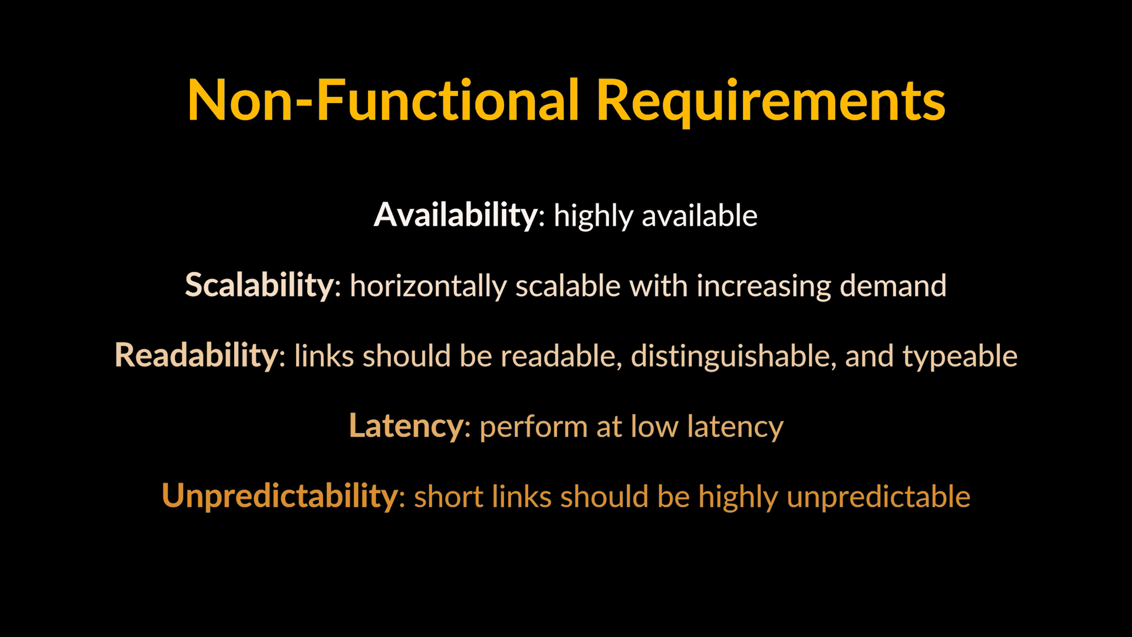
- Advance past Non-Functional Requirements (availability, scalability, latency) to the Estimations slide
key("Right")
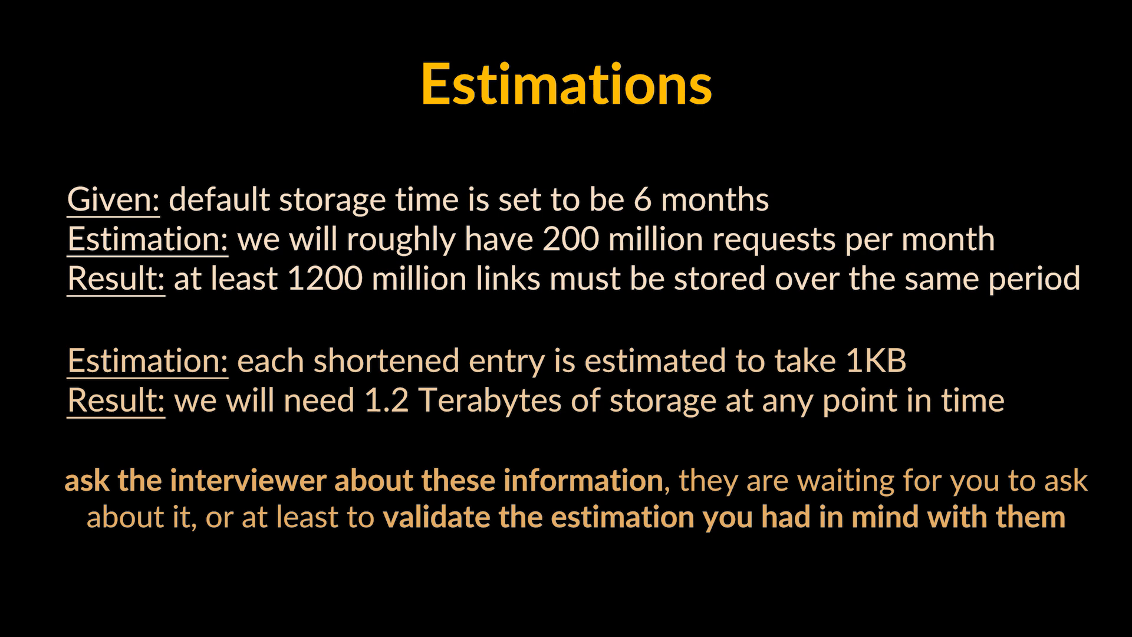
- Advance past the 1200 million links, 1.2 TB estimate to the System APIs slide
key("Right")
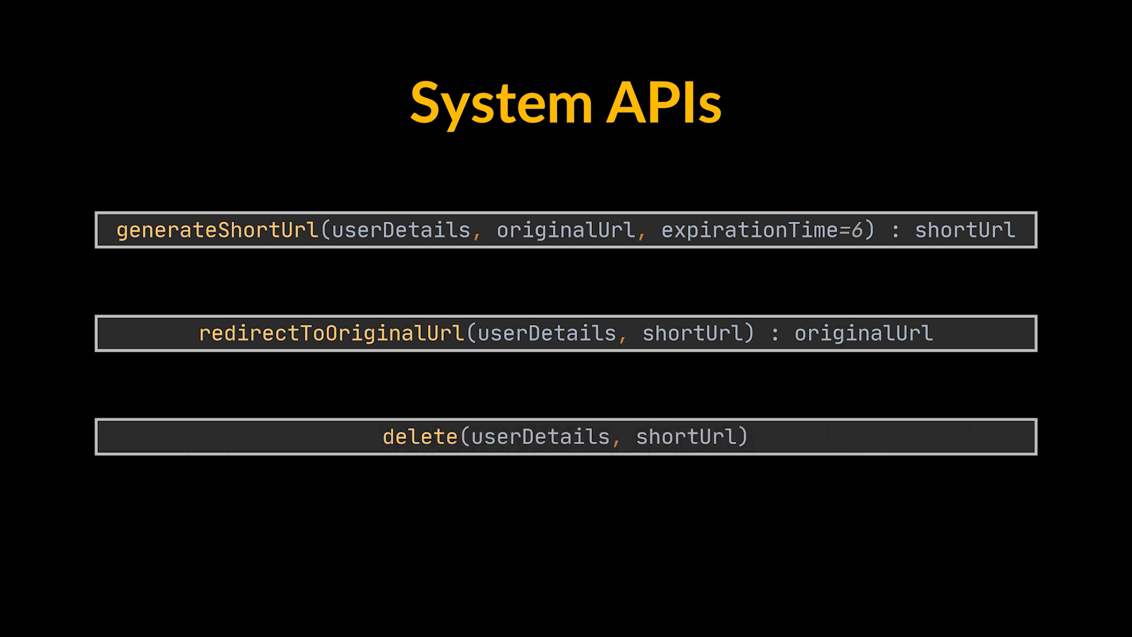
- Move to the Database slide and reveal the NoSQL MongoDB recommendation
key("Right")
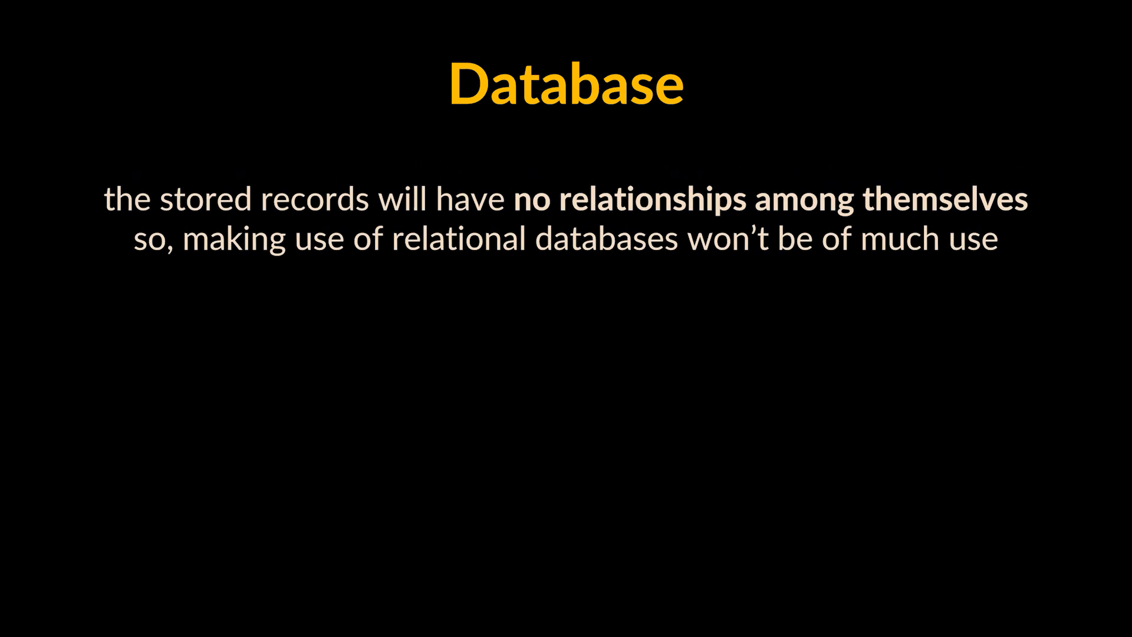
key("right")
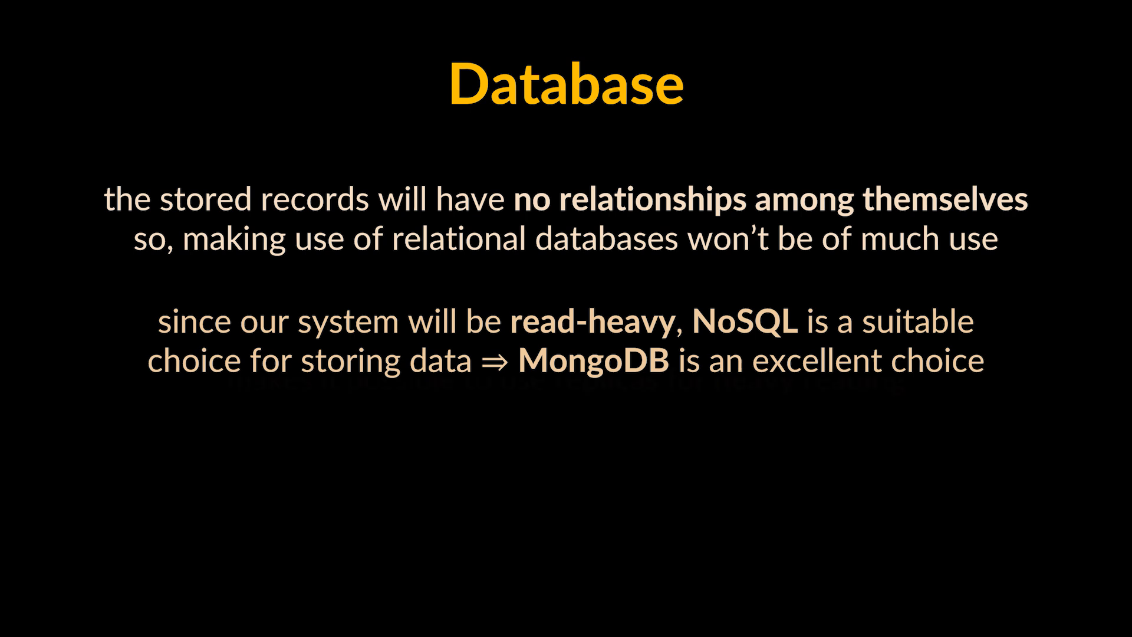
- Reveal MongoDB's replica, atomicity and collision benefits, then show the Our Design diagram
key("right")
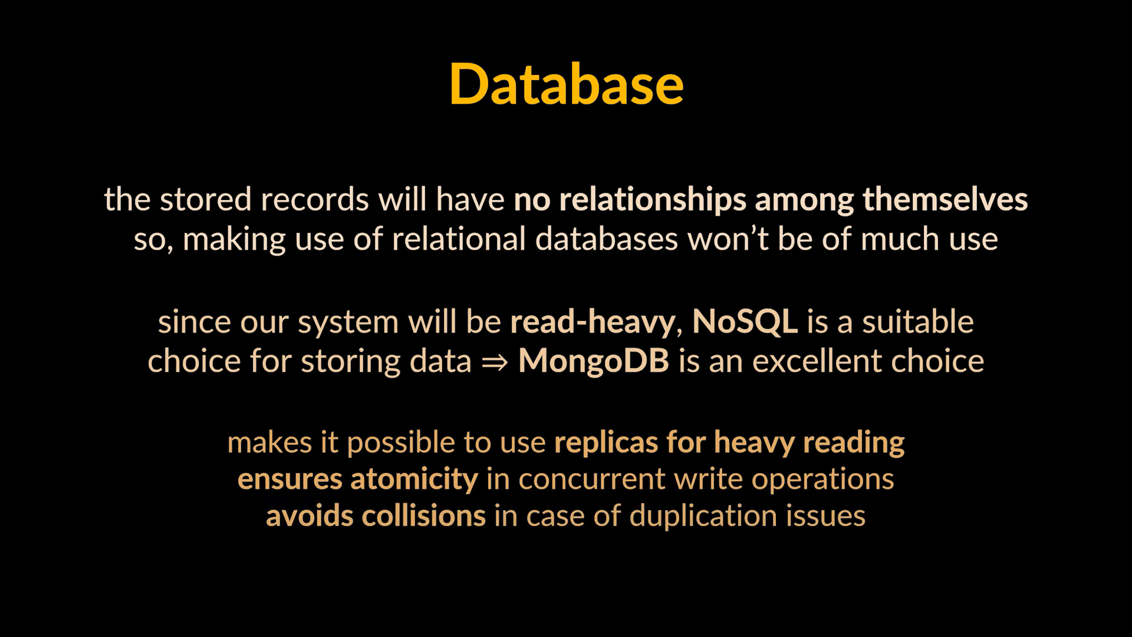
key("Right")
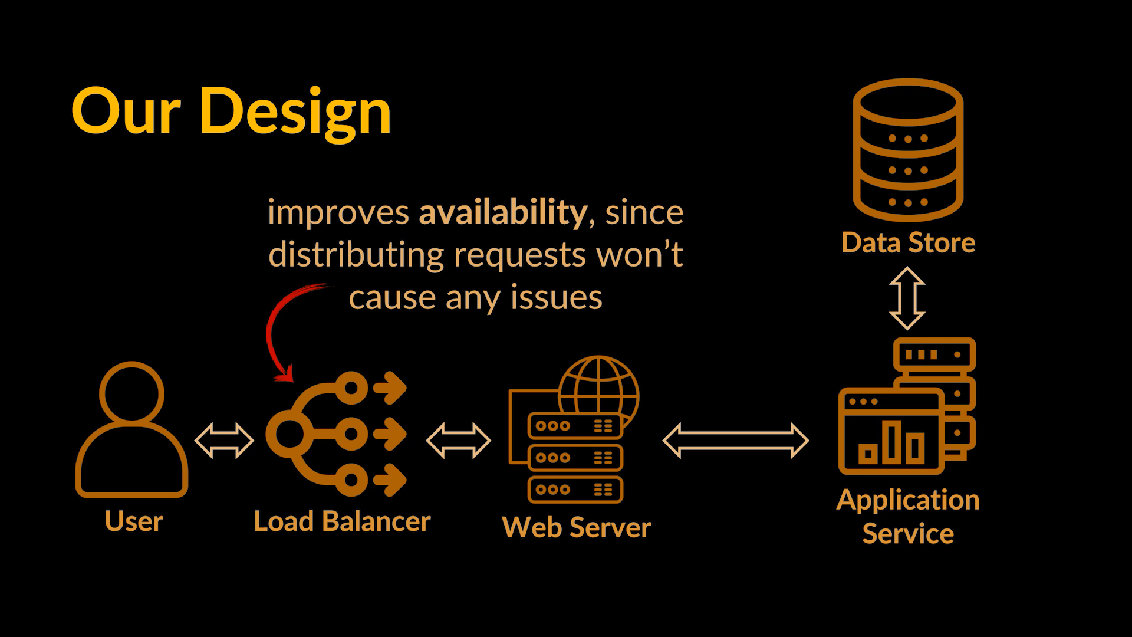
- Add the Cache Service beside the Data Store in the Our Design diagram
key("right")
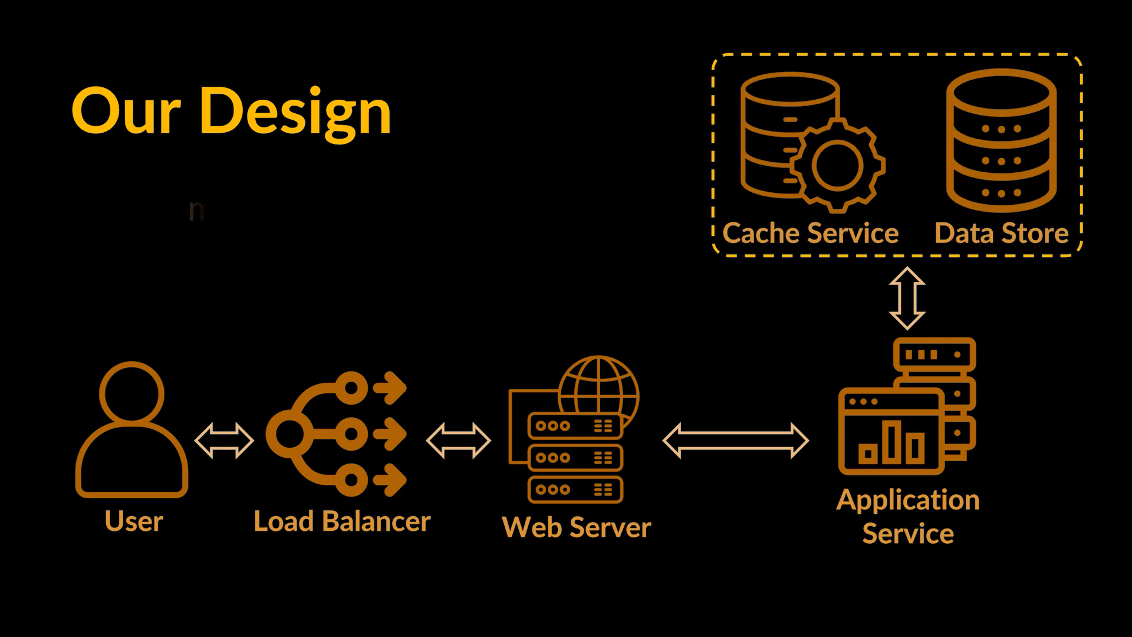